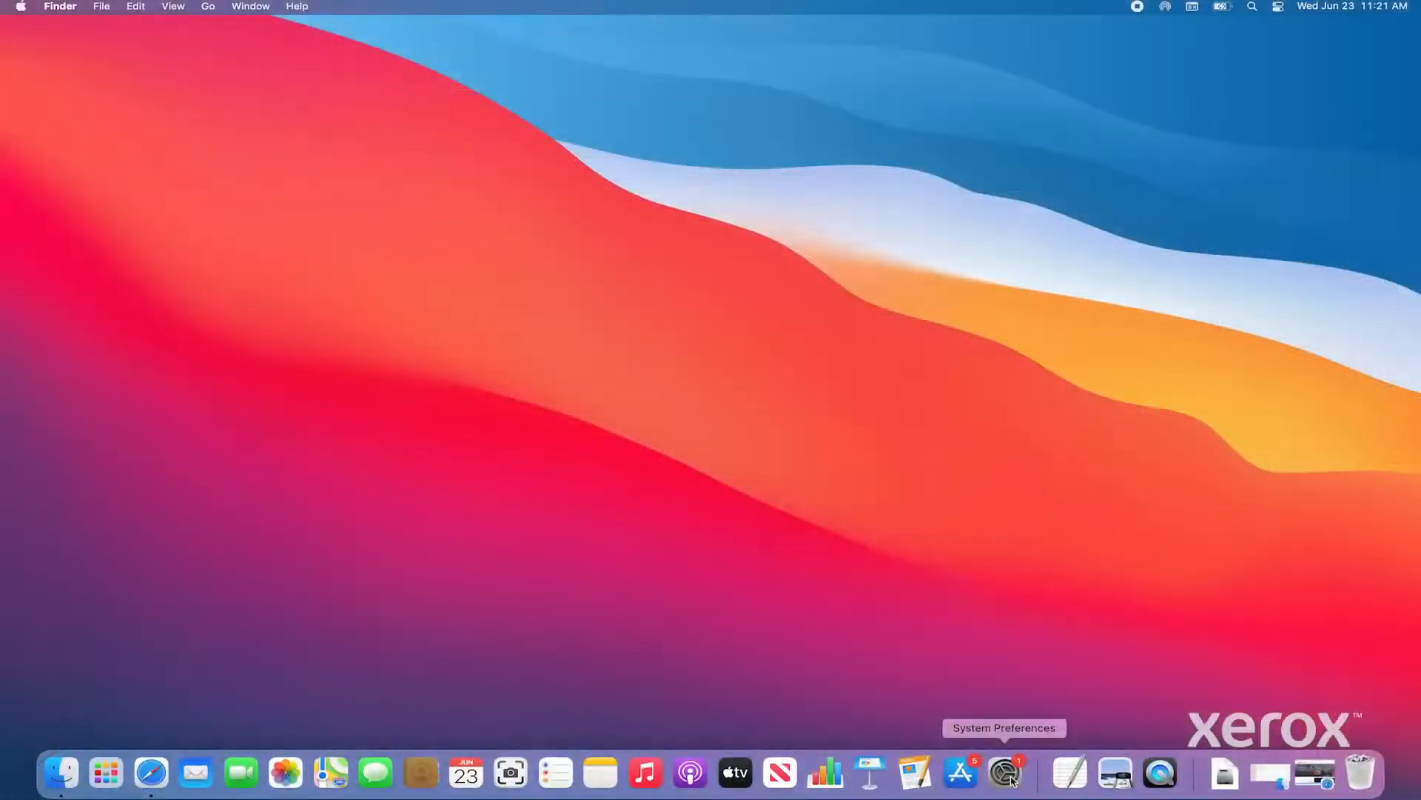
- Reach Printers & Scanners in System Preferences and begin adding a new printer
{"action": "left_click", "coordinate": [1007, 773]}
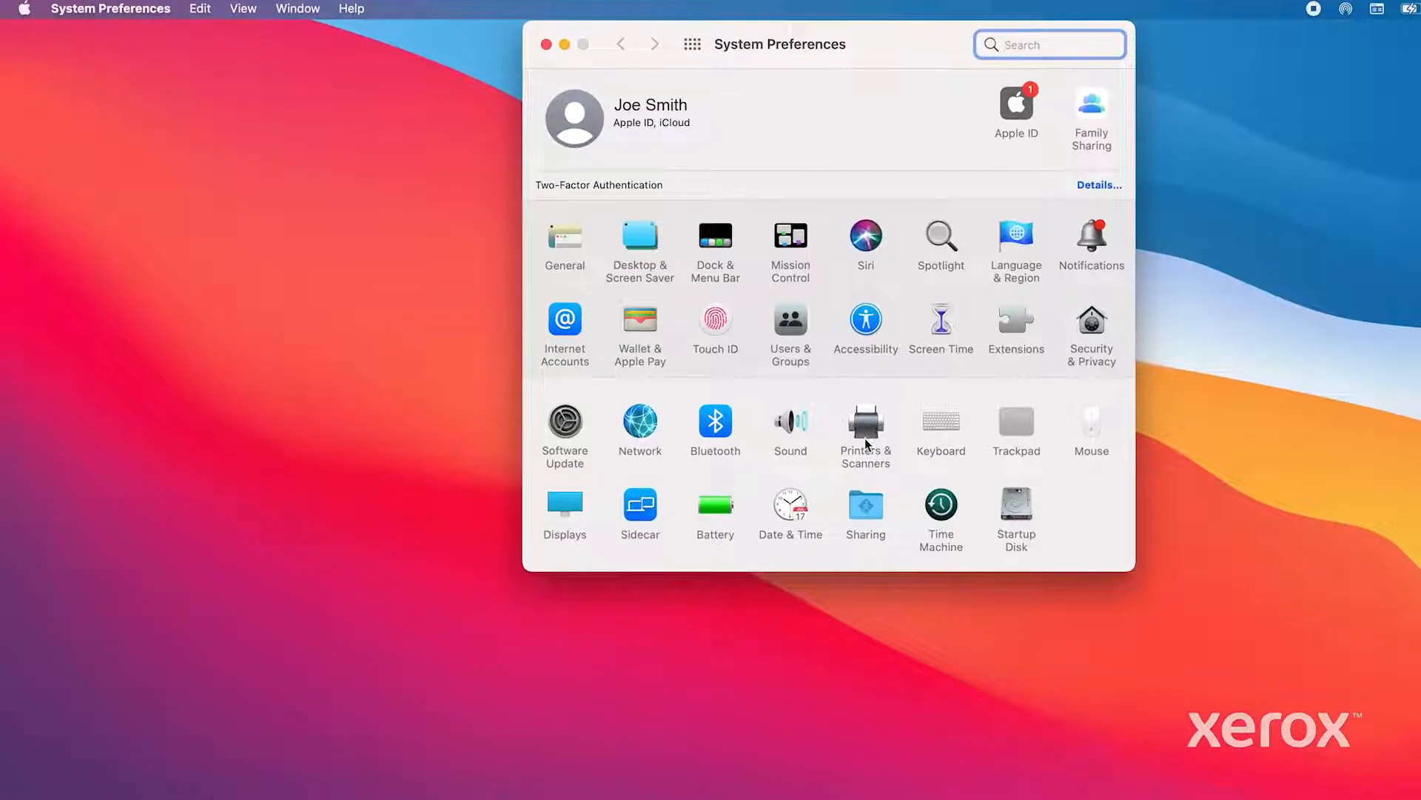
{"action": "left_click", "coordinate": [864, 423]}
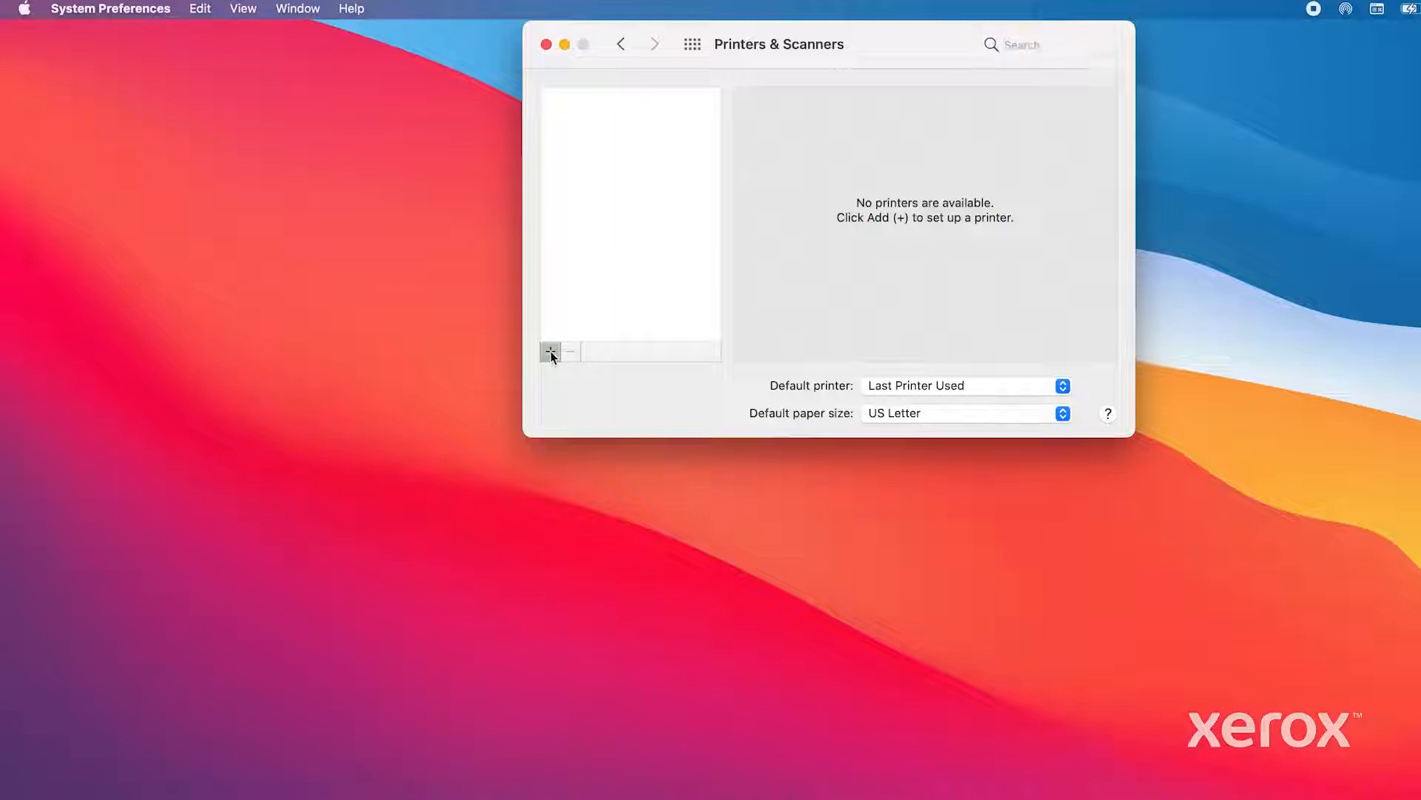
{"action": "left_click", "coordinate": [548, 353]}
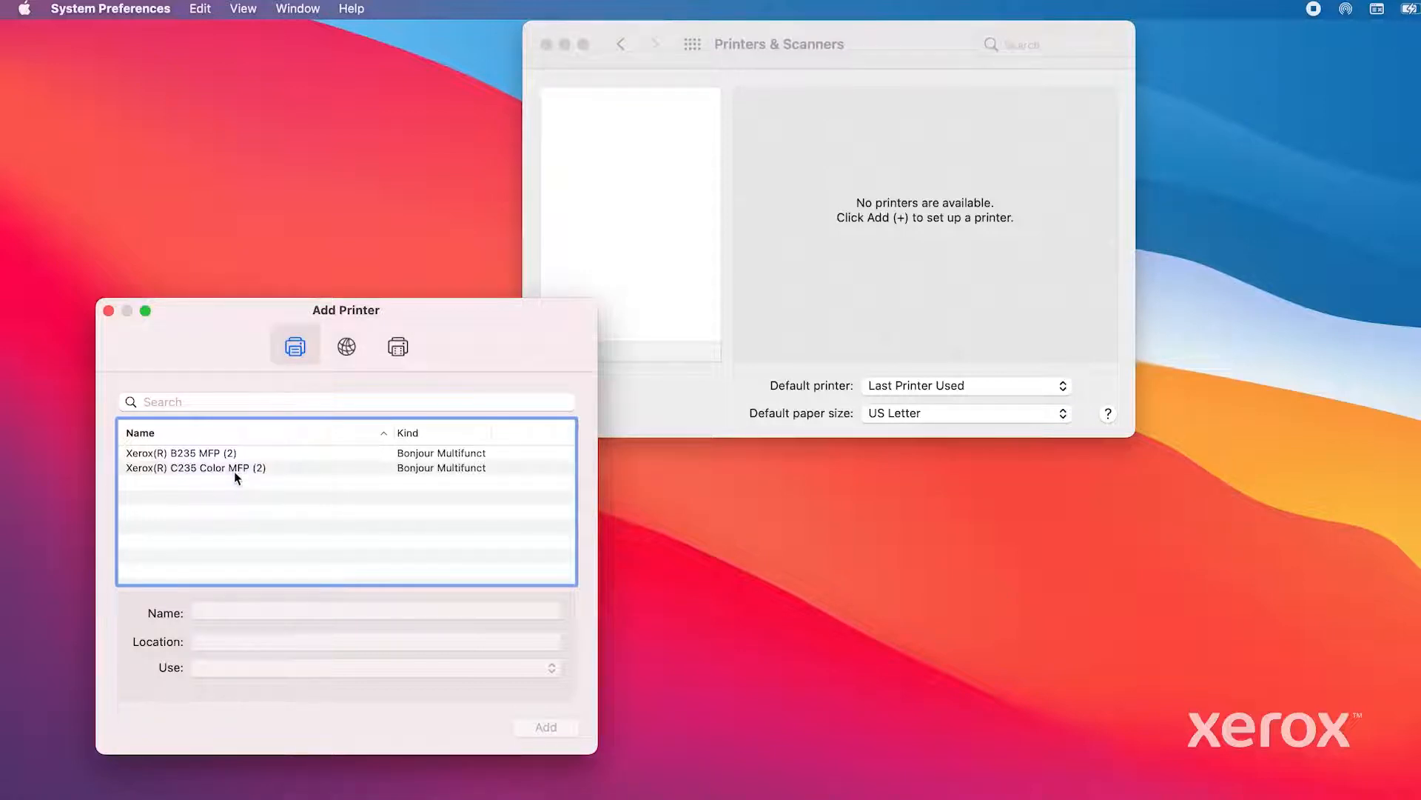
- Add the discovered Xerox C235 Color MFP over Secure AirPrint to the printer list
{"action": "left_click", "coordinate": [185, 466]}
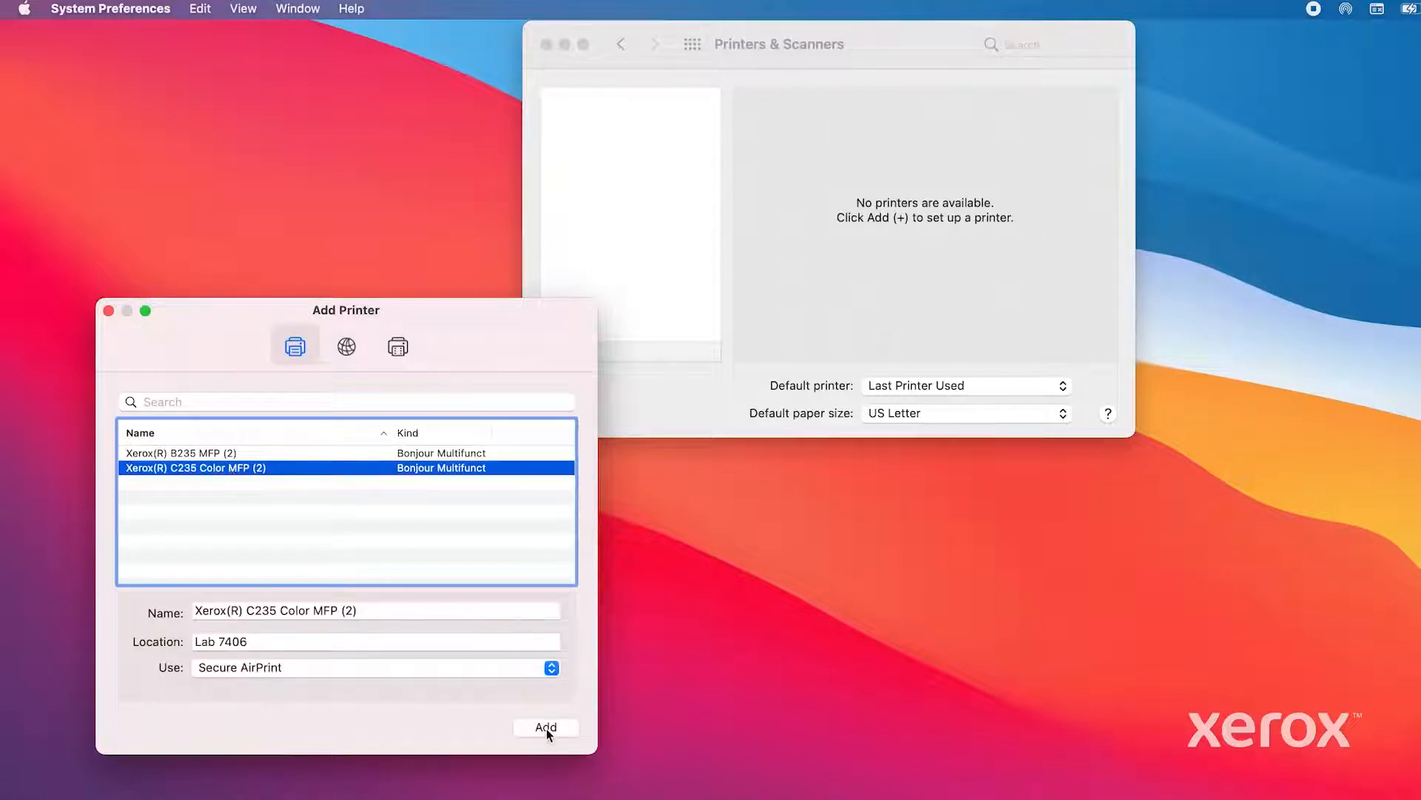
{"action": "left_click", "coordinate": [548, 726]}
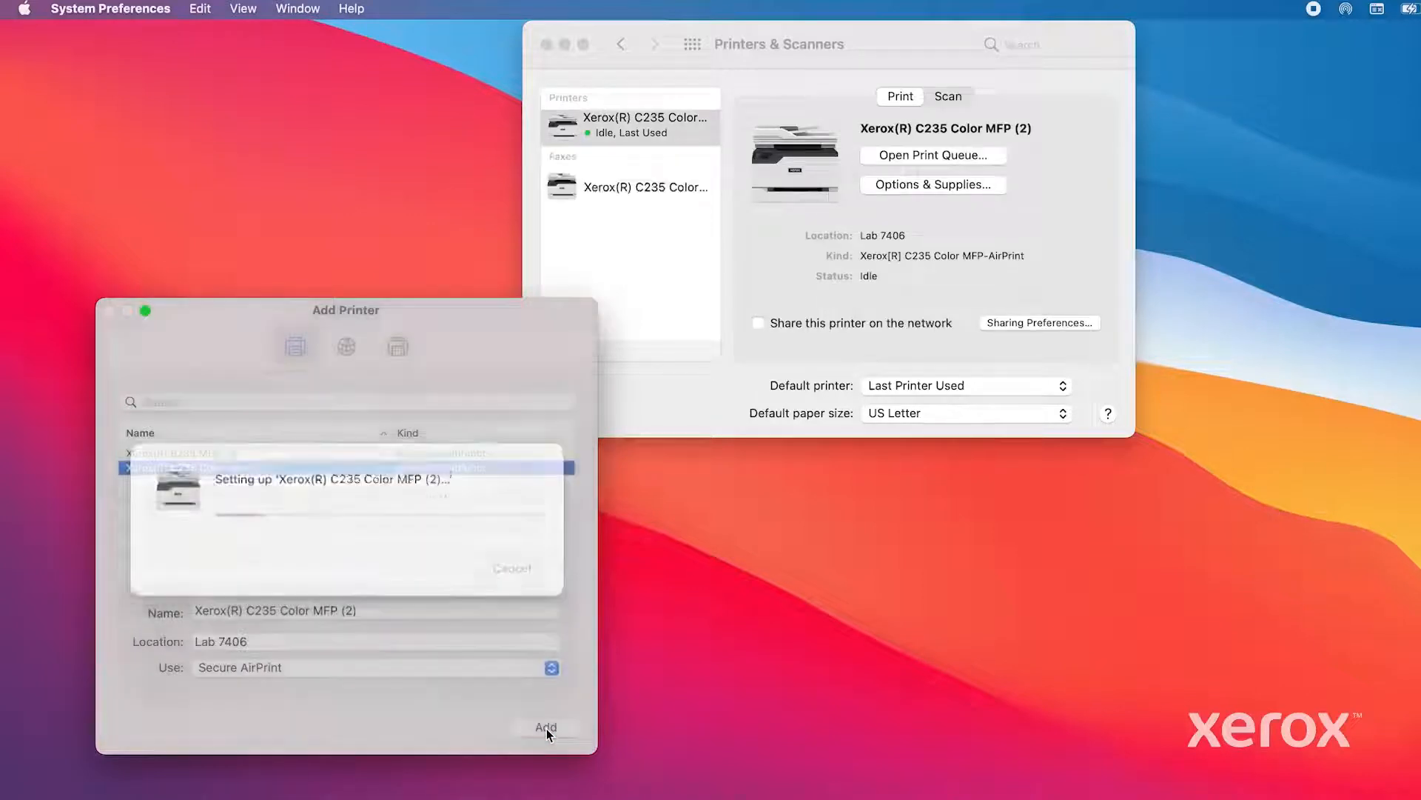
{"action": "left_click", "coordinate": [545, 726]}
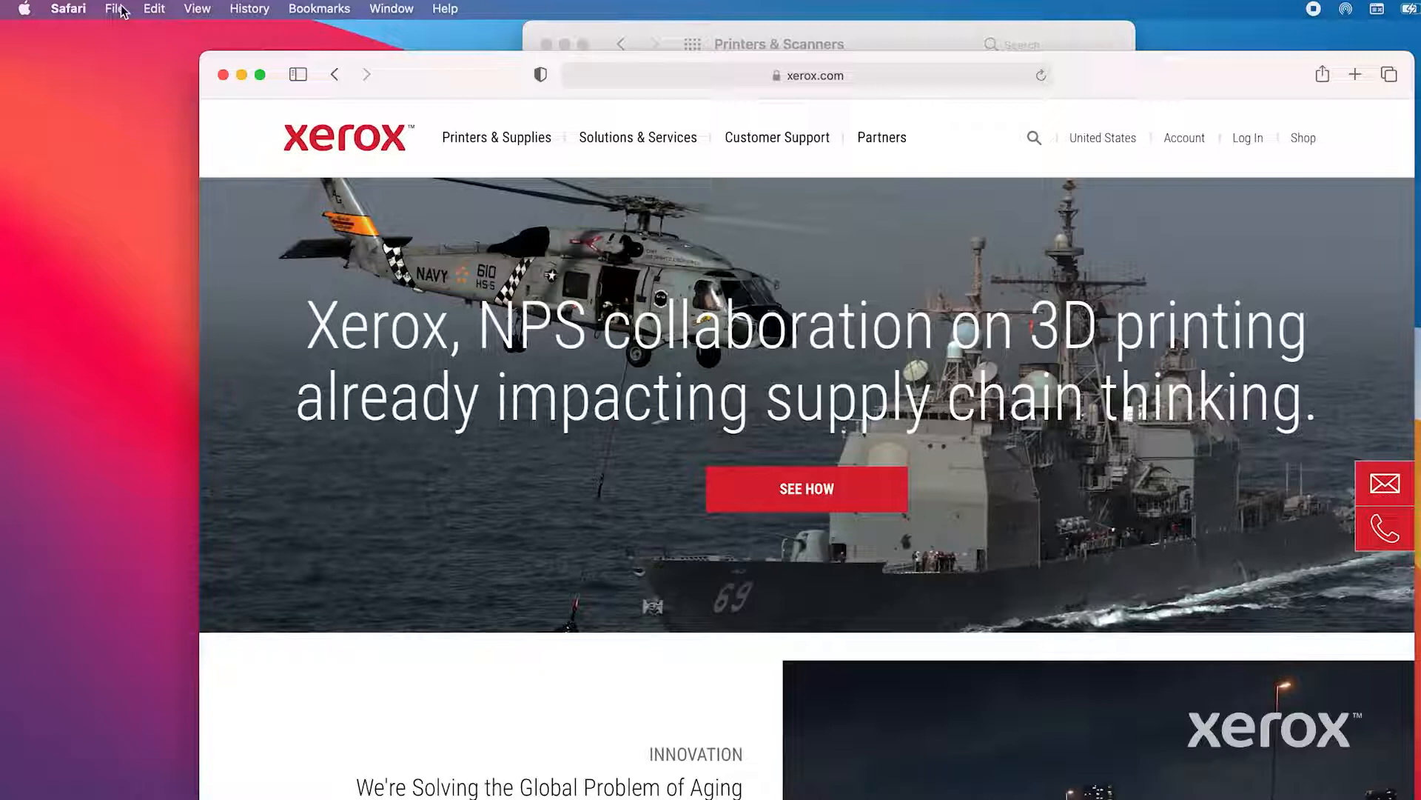
- Send the xerox.com home page from Safari to the Xerox C235 via File > Print
{"action": "left_click", "coordinate": [112, 8]}
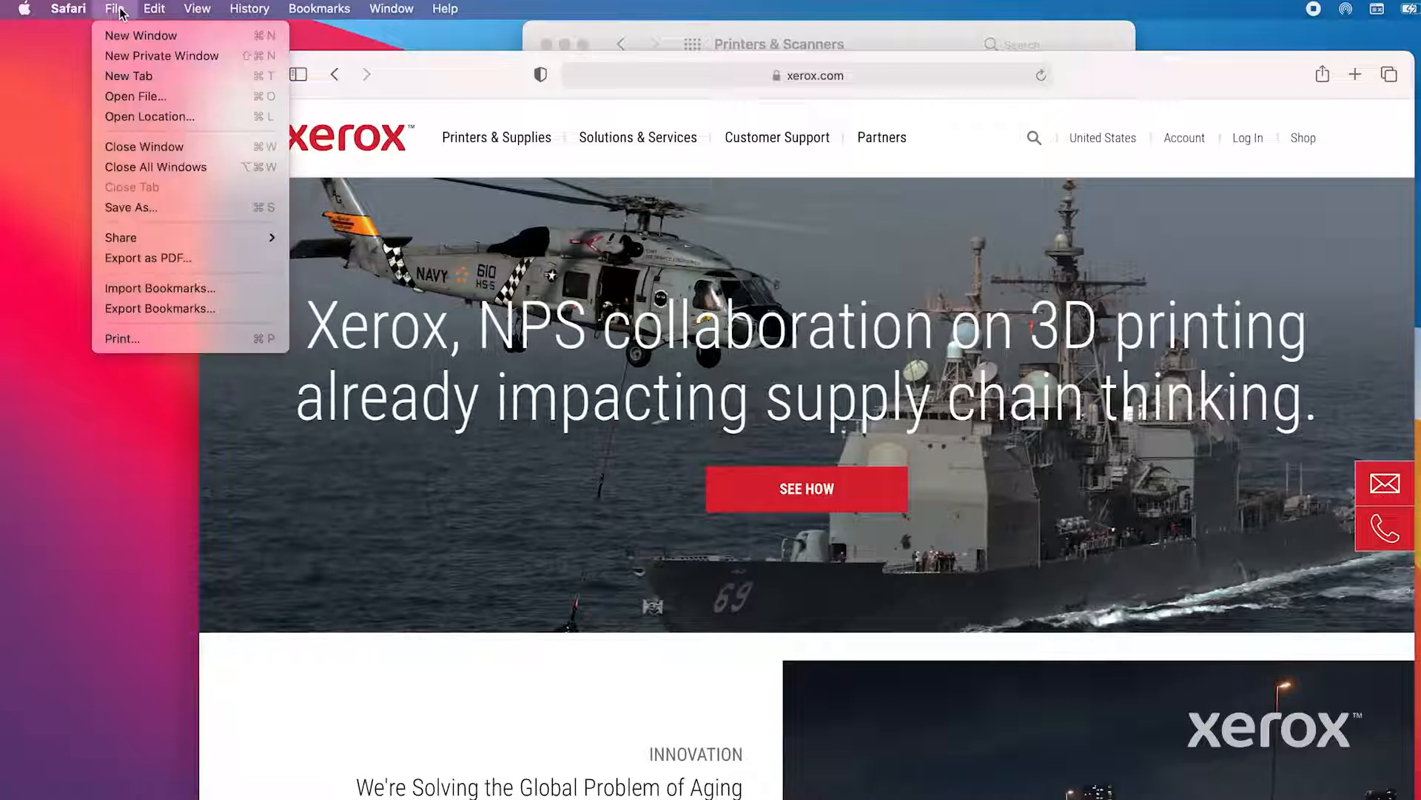
{"action": "left_click", "coordinate": [121, 338]}
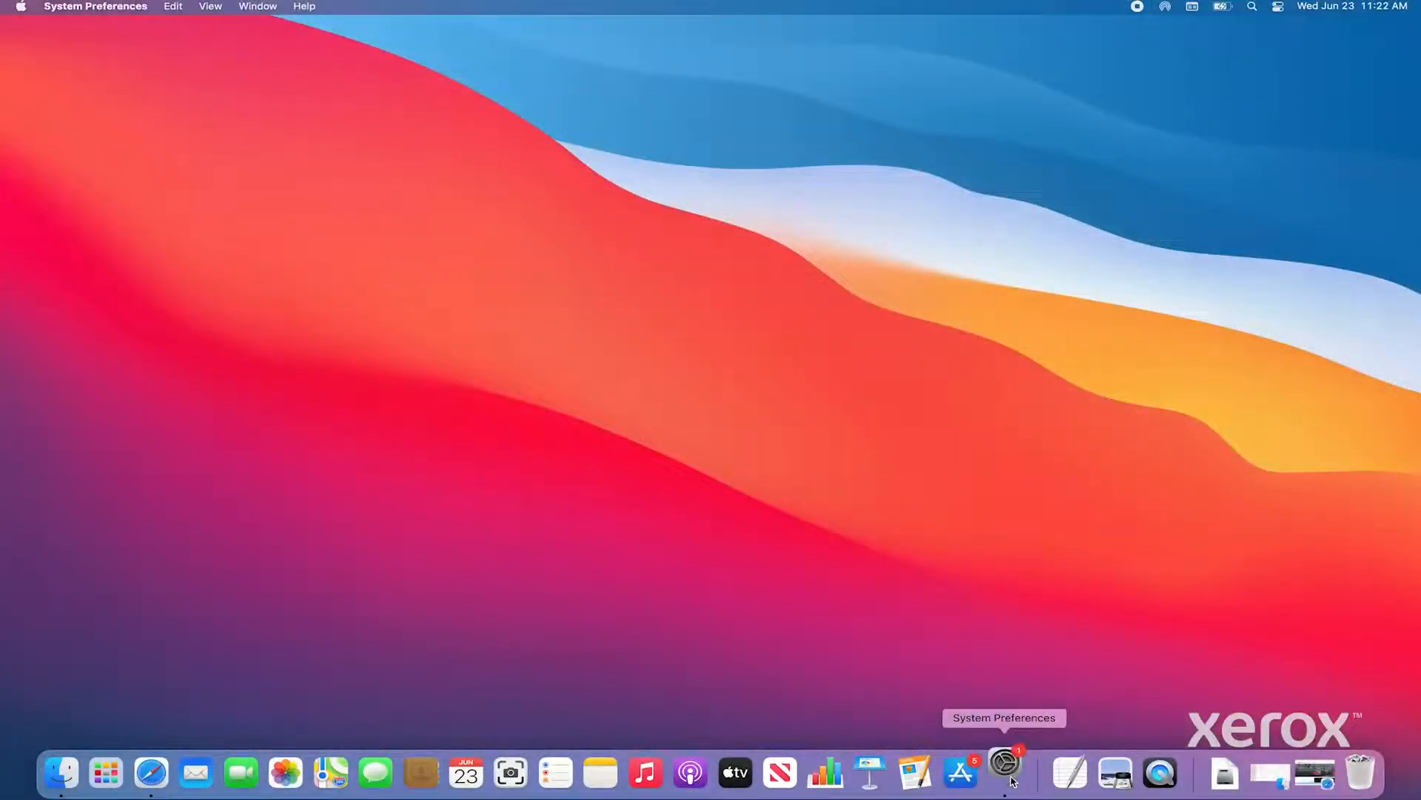
- Launch the Xerox C235's Scanner window from its Scan view in Printers & Scanners
{"action": "left_click", "coordinate": [1005, 768]}
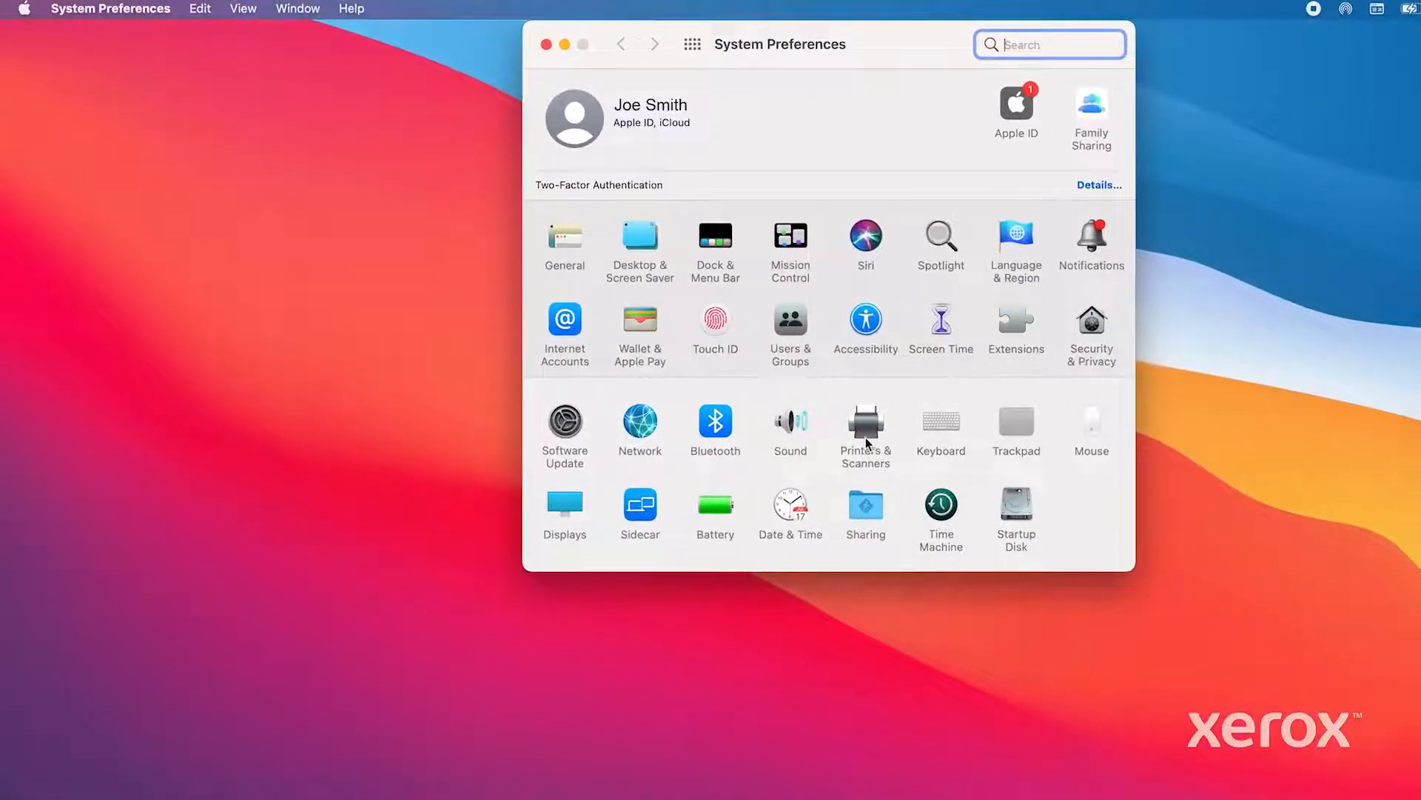
{"action": "left_click", "coordinate": [864, 422]}
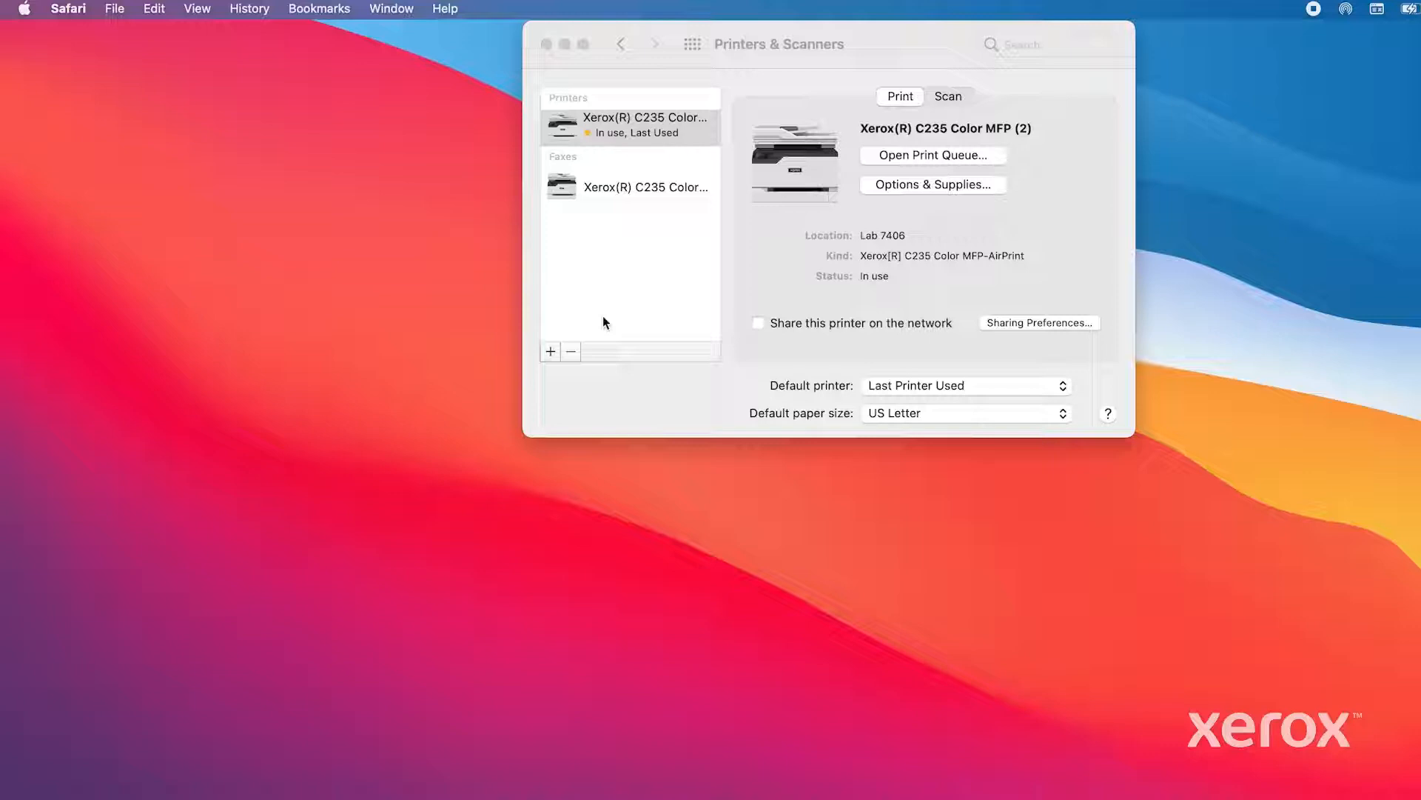
{"action": "left_click", "coordinate": [948, 97]}
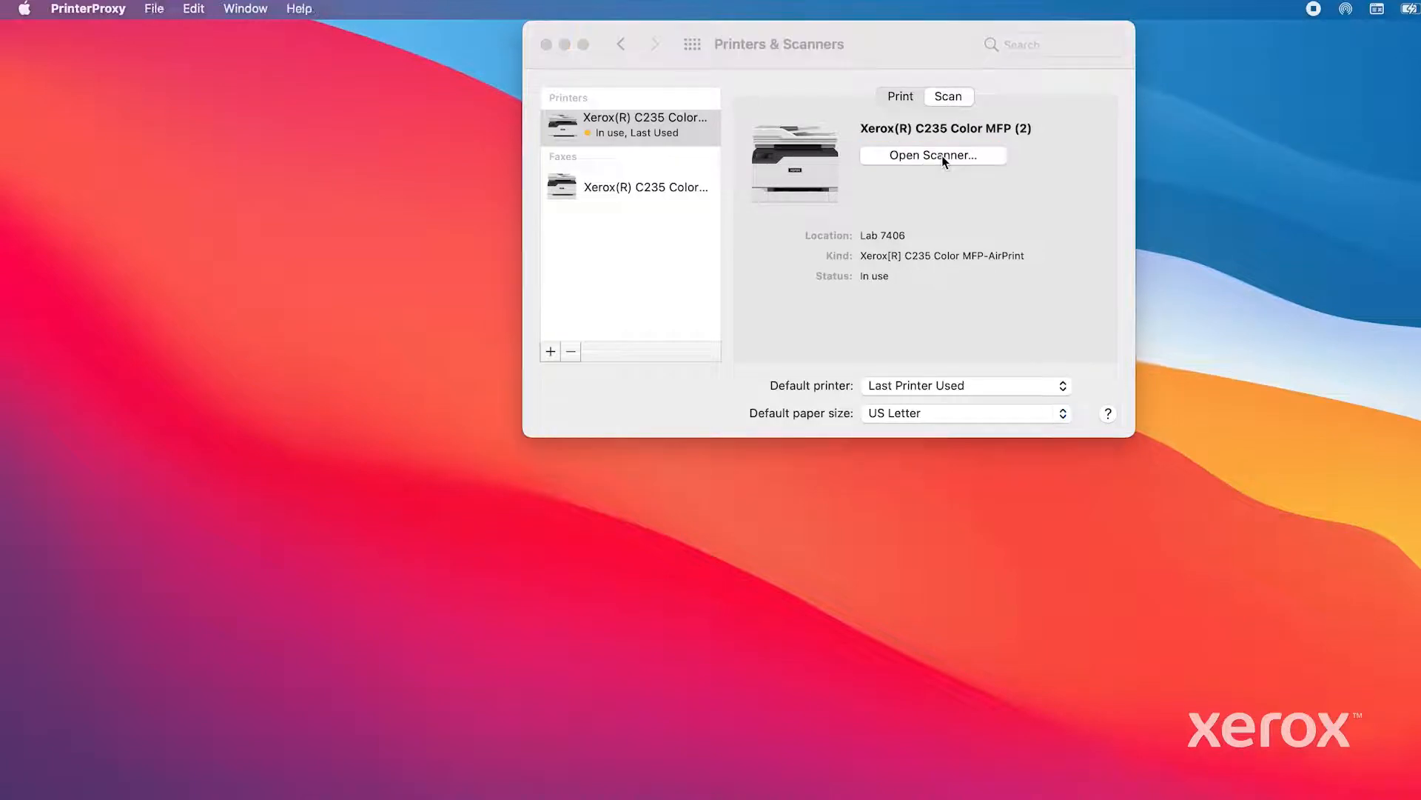
{"action": "left_click", "coordinate": [932, 155]}
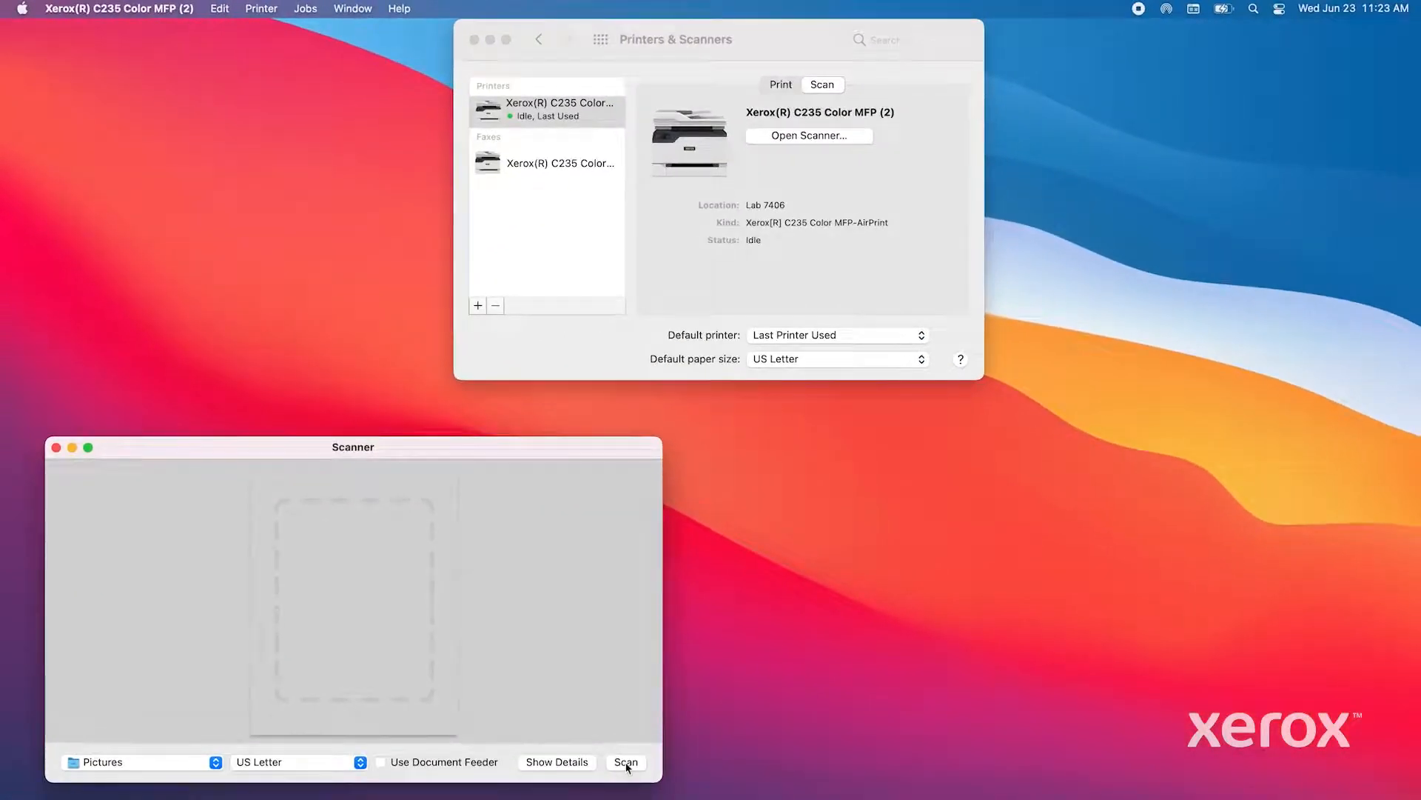
- Scan the document on the Xerox C235 so the baseball-themed box appears in the preview
{"action": "left_click", "coordinate": [631, 761]}
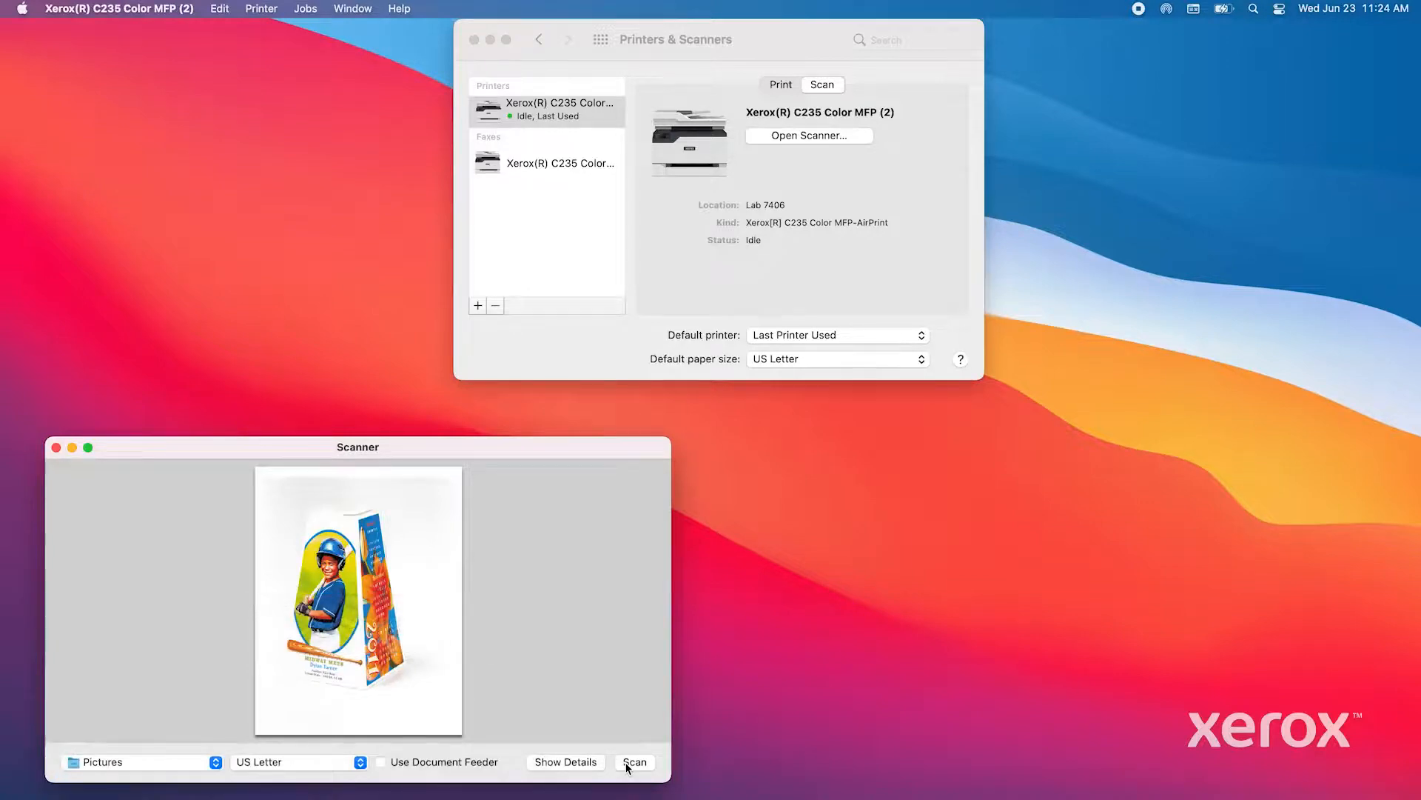
{"action": "mouse_move", "coordinate": [115, 742]}
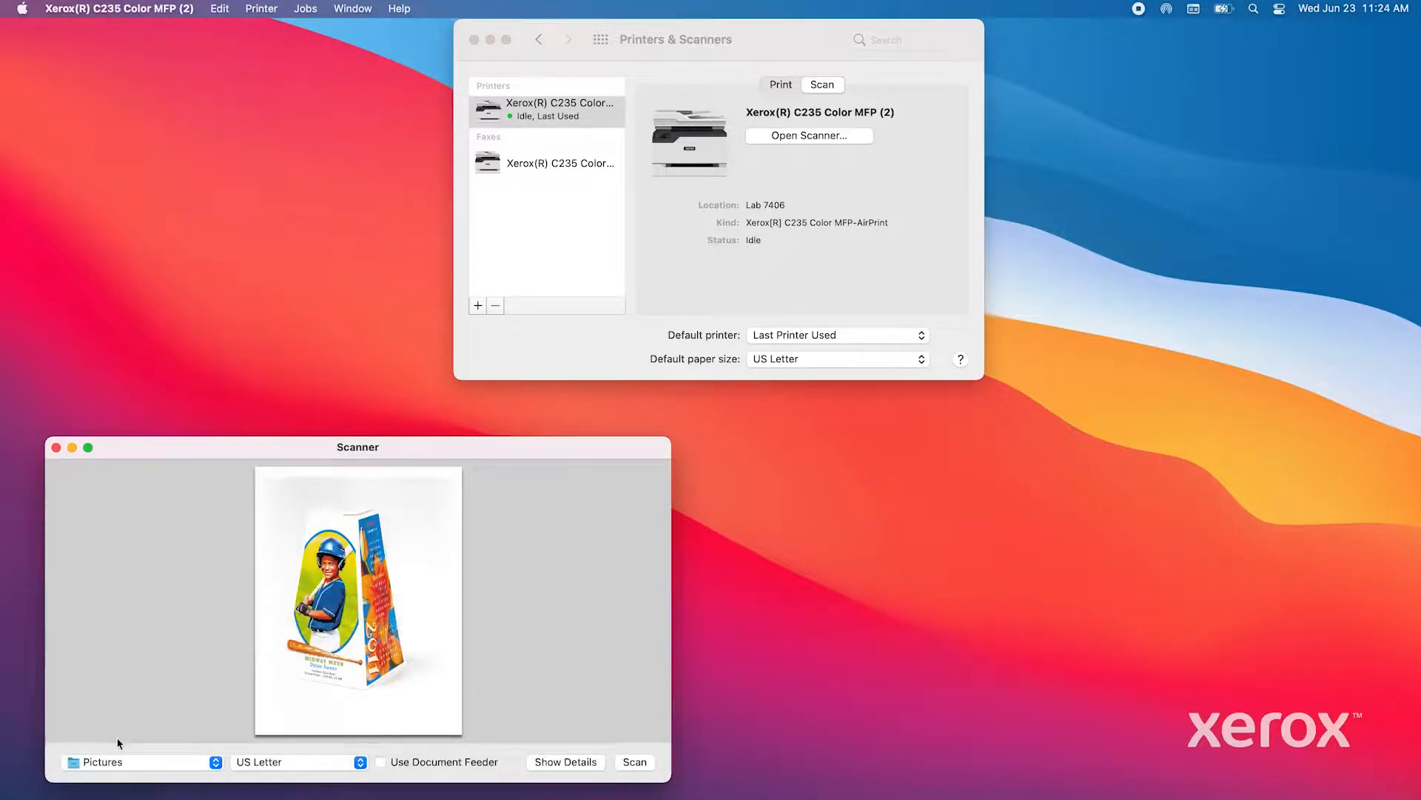